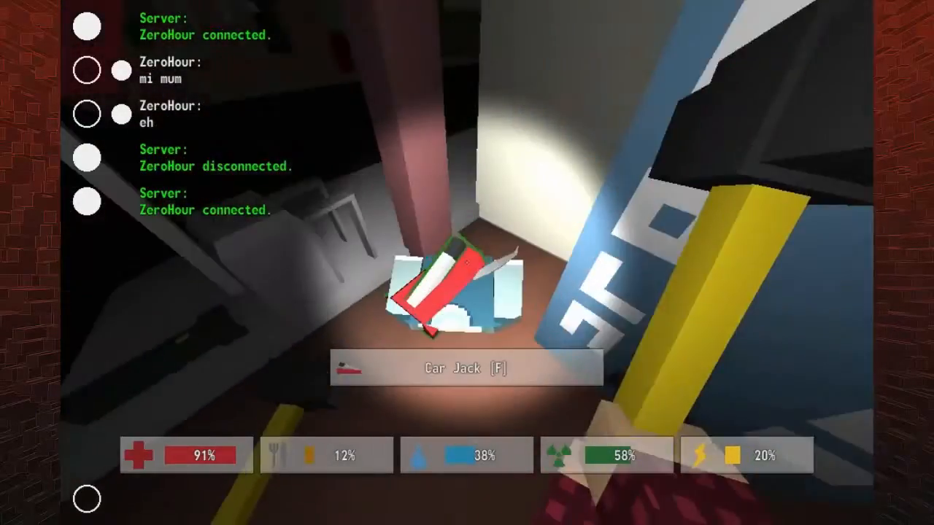
- Loot the Car Jack and Chef Shirt from the floor and bring up the rucksack inventory
key(f)
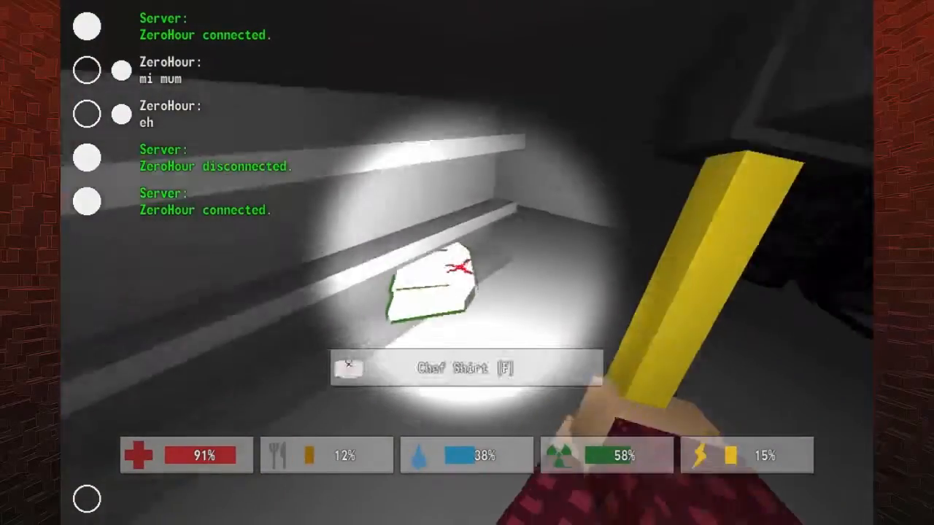
key(f)
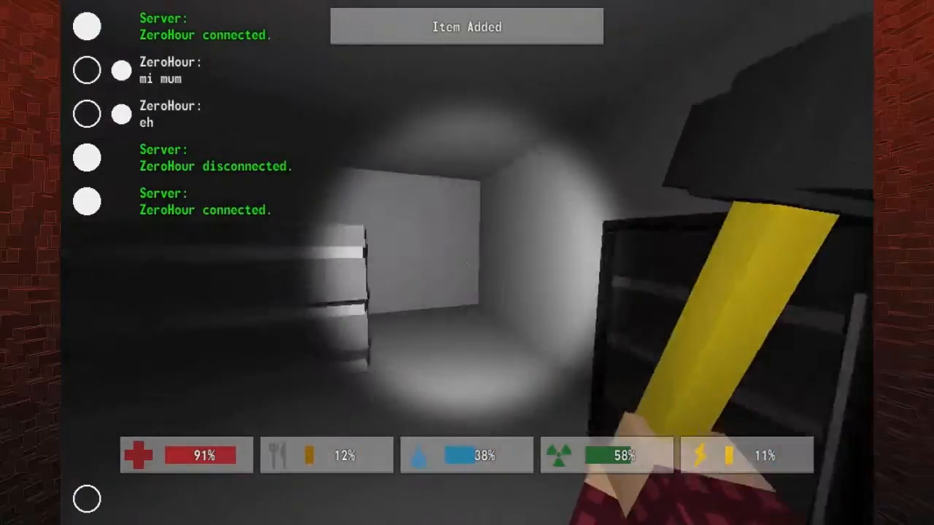
key(Tab)
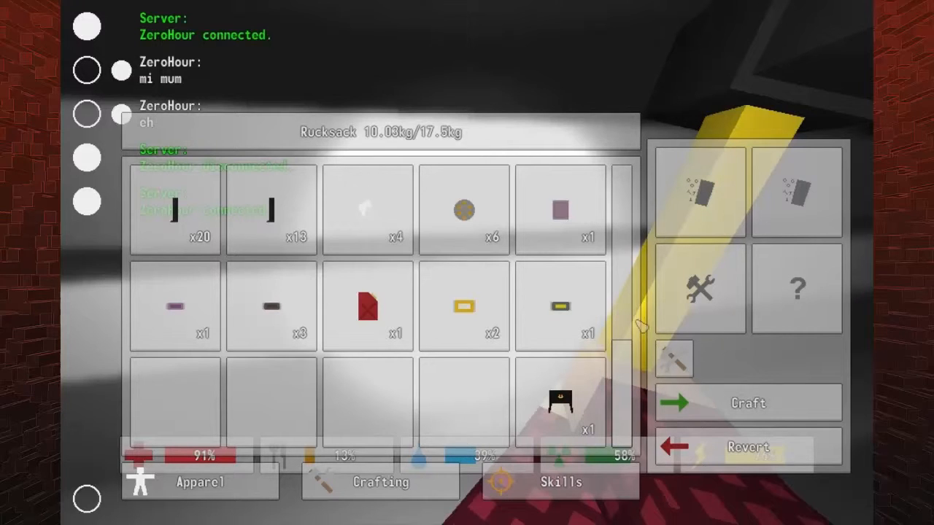
- Scroll through the rucksack grid, placing hammer, knife and revolver in the quick slots
scroll(down, 3)
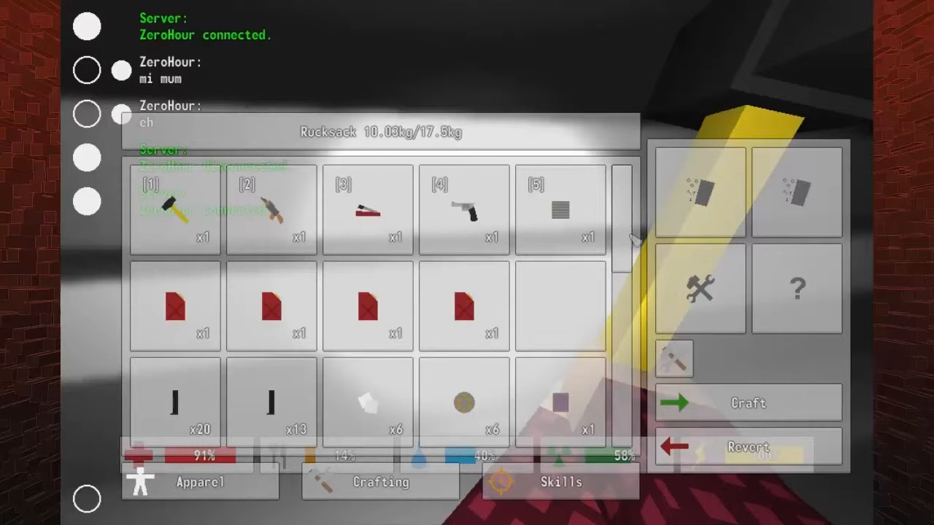
scroll(down, 3)
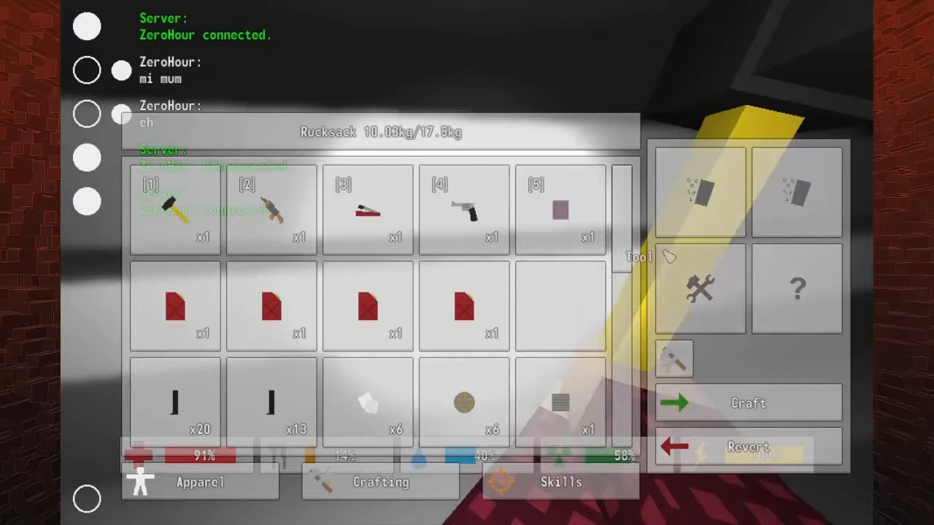
scroll(down, 3)
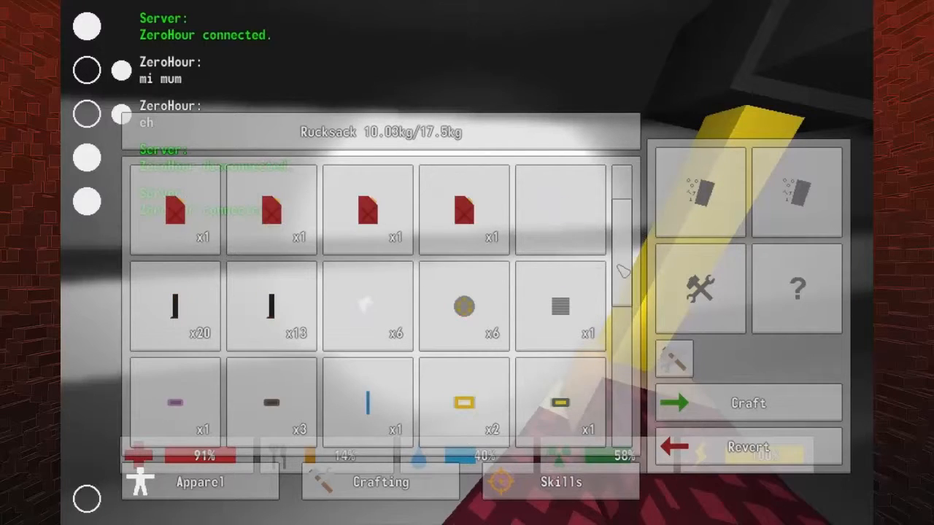
scroll(down, 3)
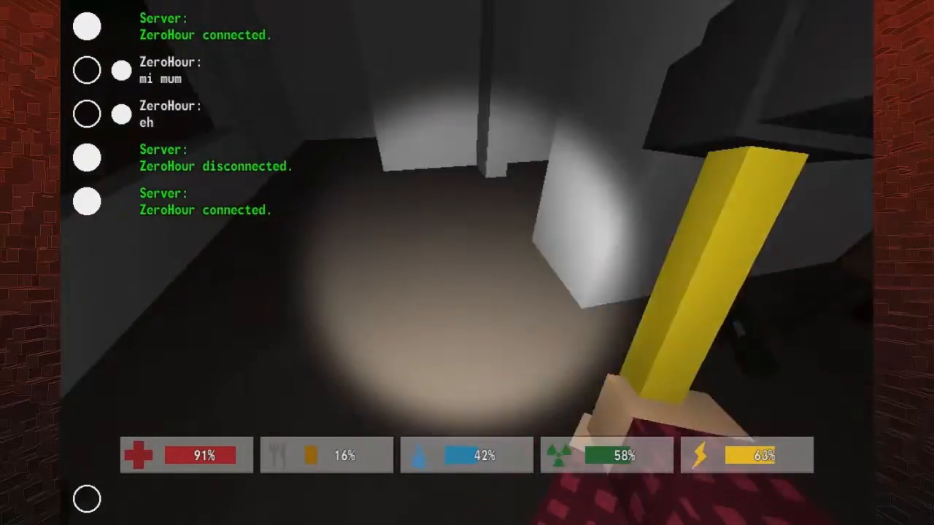
mouse_move(467, 263)
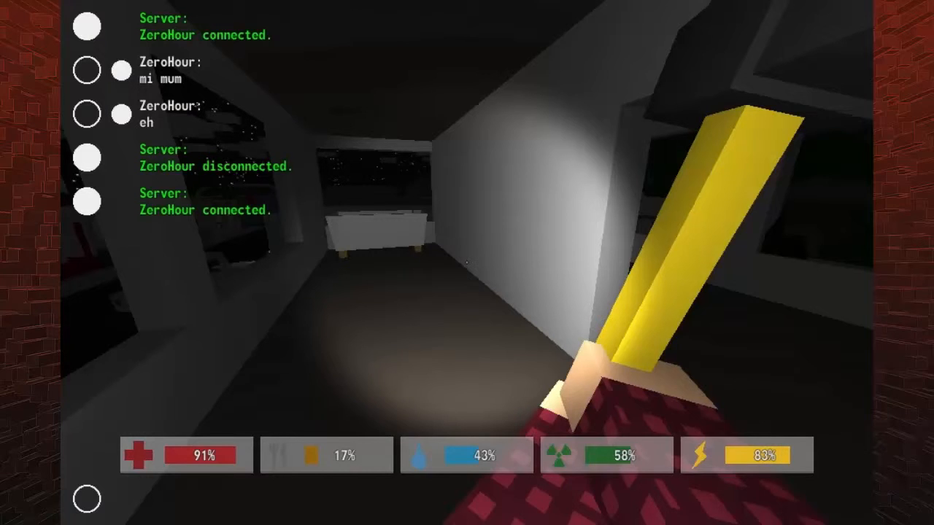
mouse_move(467, 263)
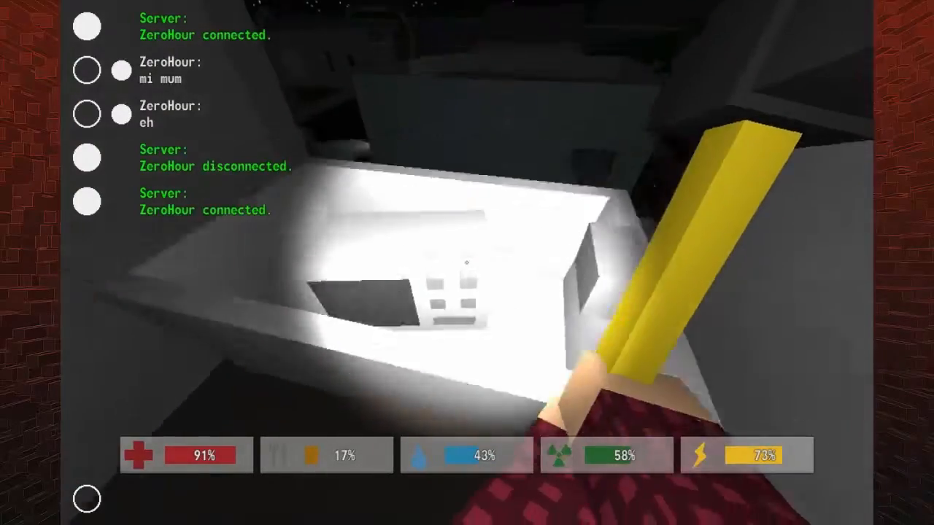
mouse_move(467, 263)
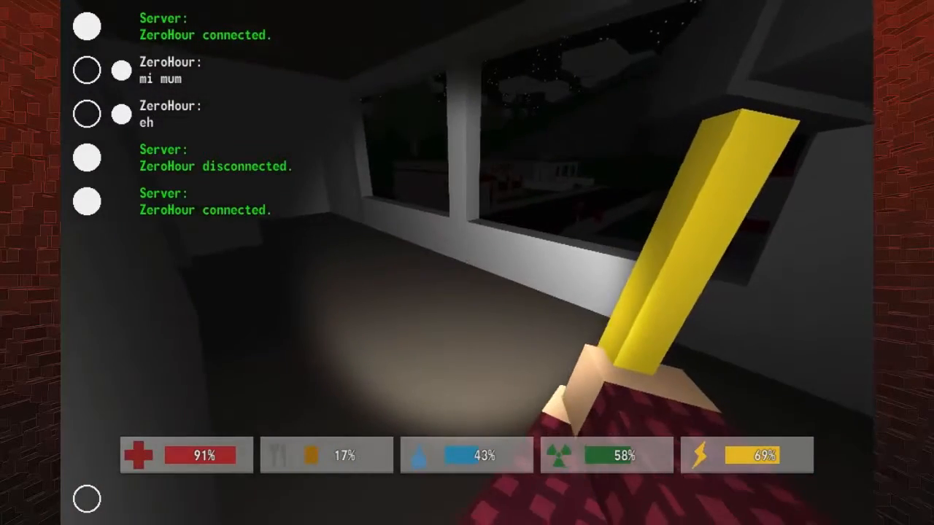
mouse_move(467, 262)
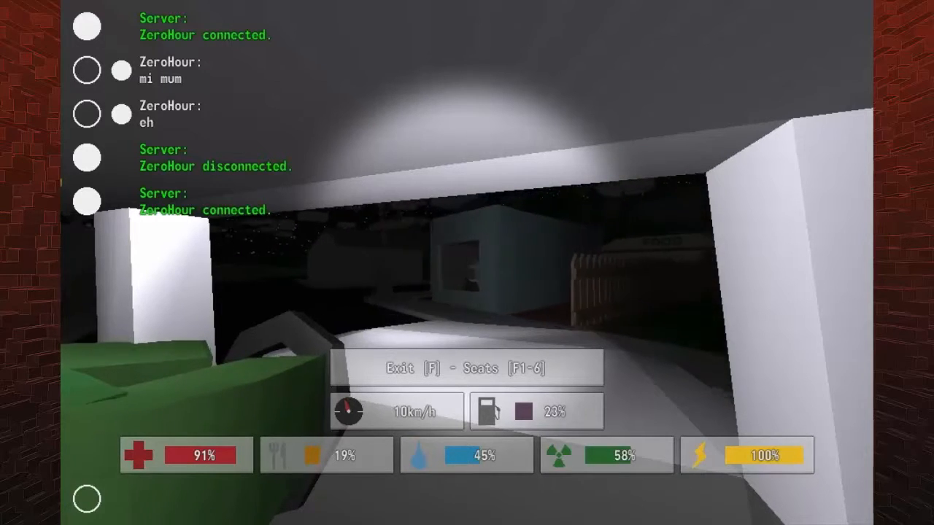
- Rearrange an item in the rucksack while driving and equip the automatic gun
key(tab)
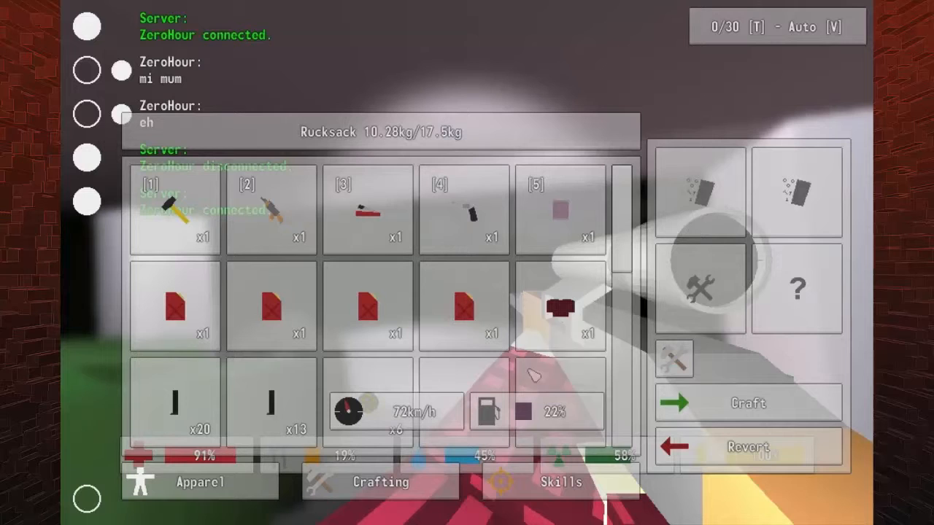
drag(561, 306, 649, 248)
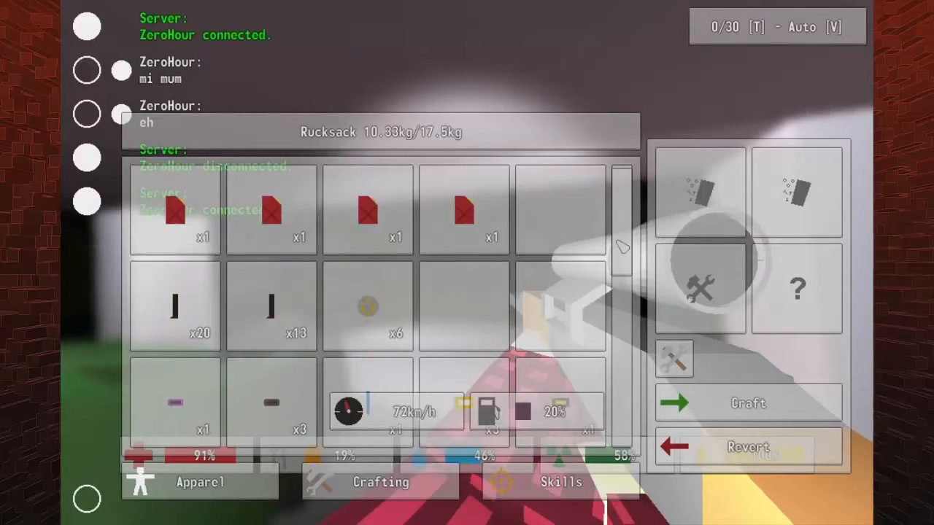
scroll(down, 3)
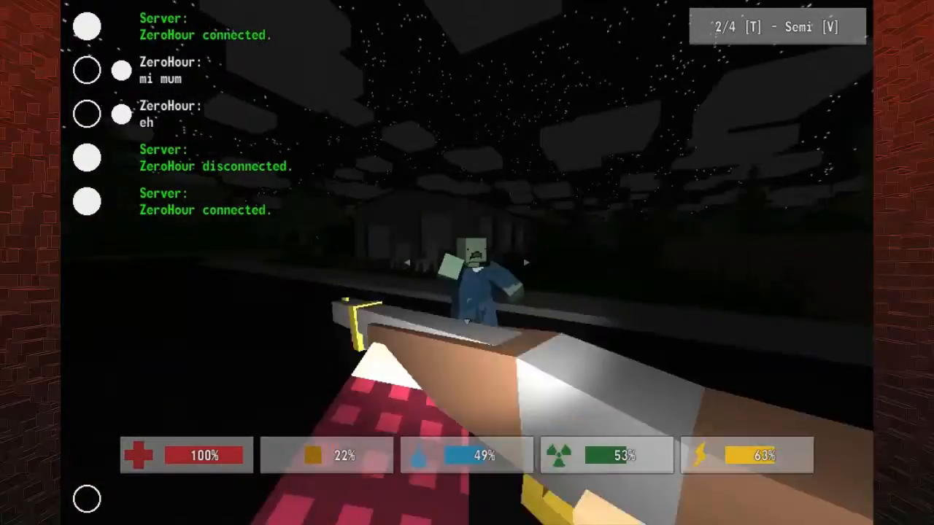
- Shoot the approaching zombies, reload the pistol and kill the hallway zombie for +3 experience
click(467, 263)
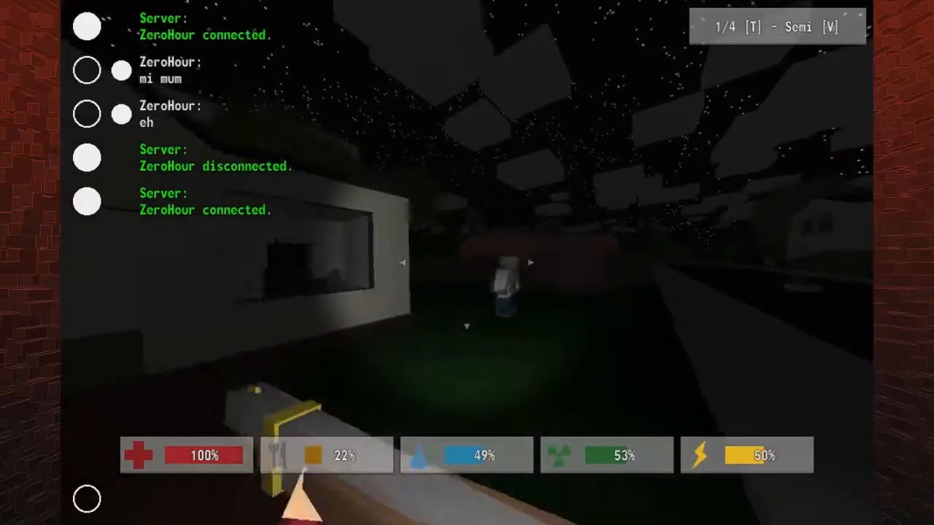
click(467, 292)
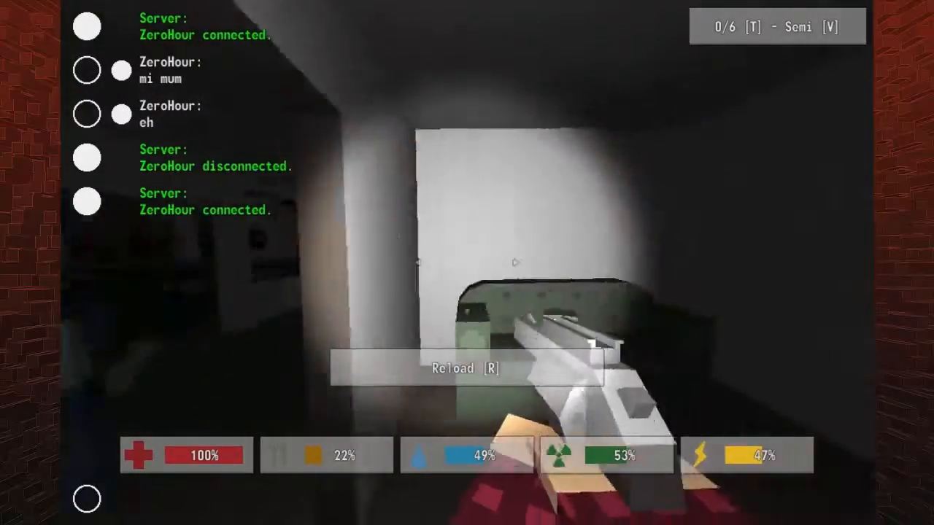
key(r)
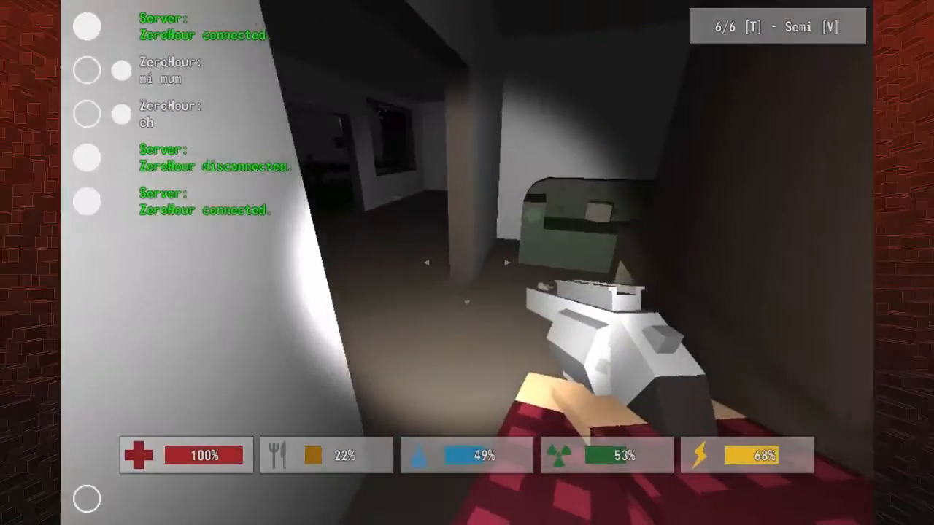
click(466, 262)
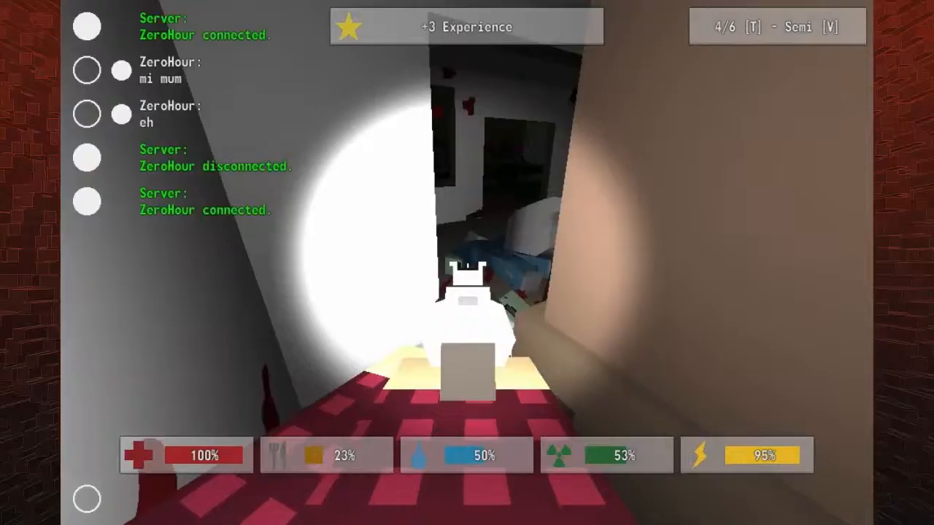
click(467, 262)
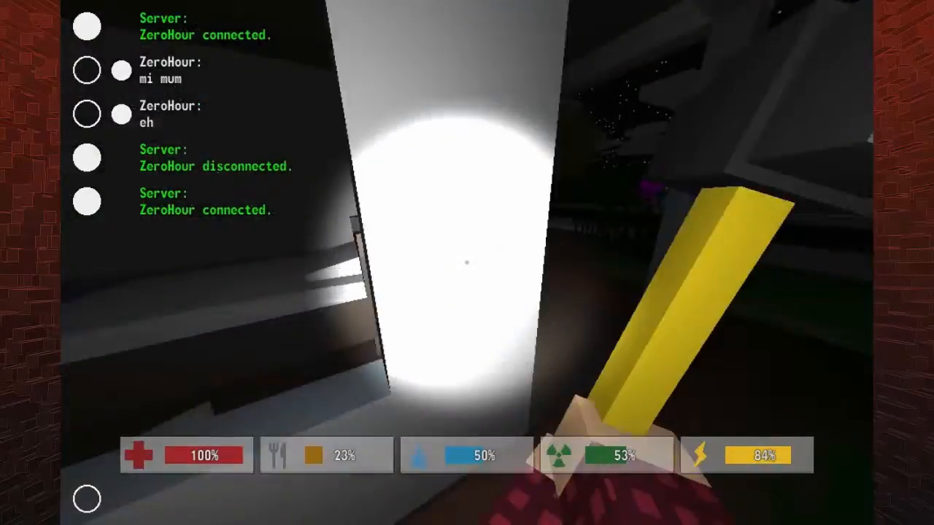
mouse_move(467, 263)
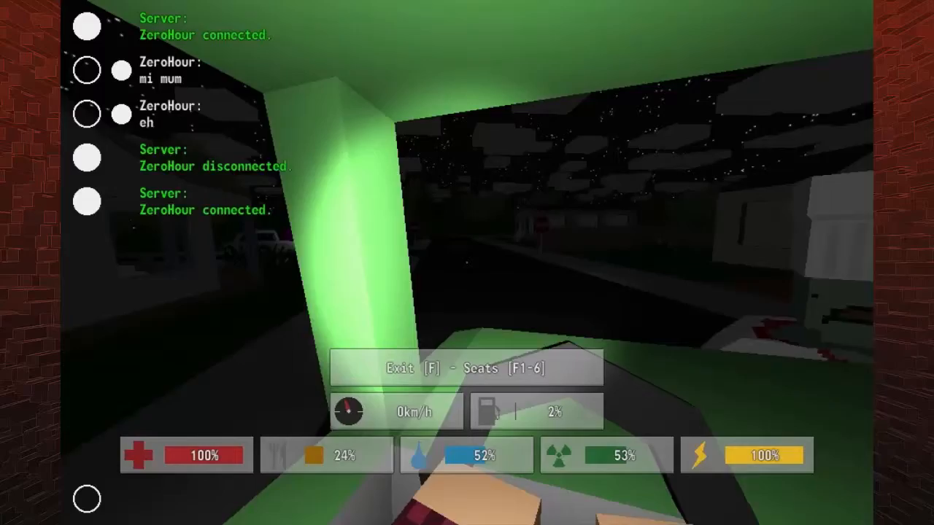
- Exit the car and head into the dark building with the empty pistol
key(f)
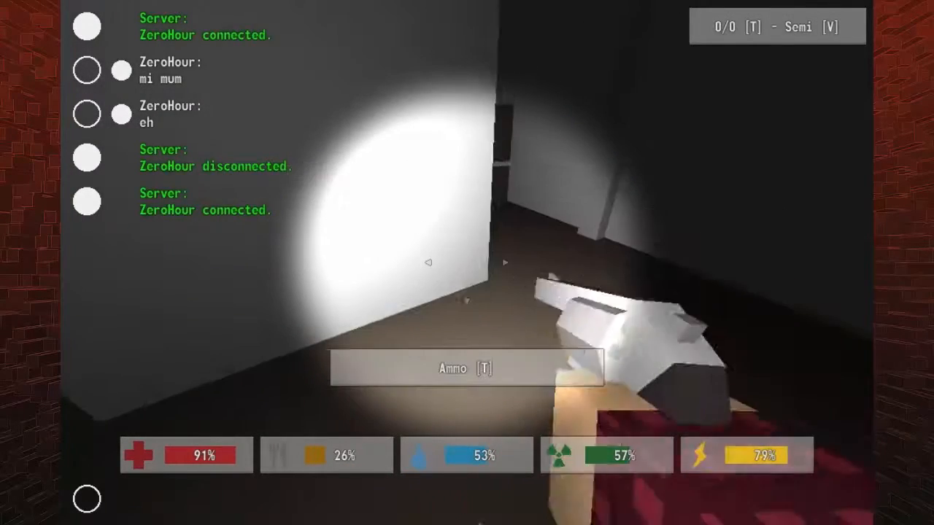
- Check the rucksack contents and load rounds into the pistol
key(Tab)
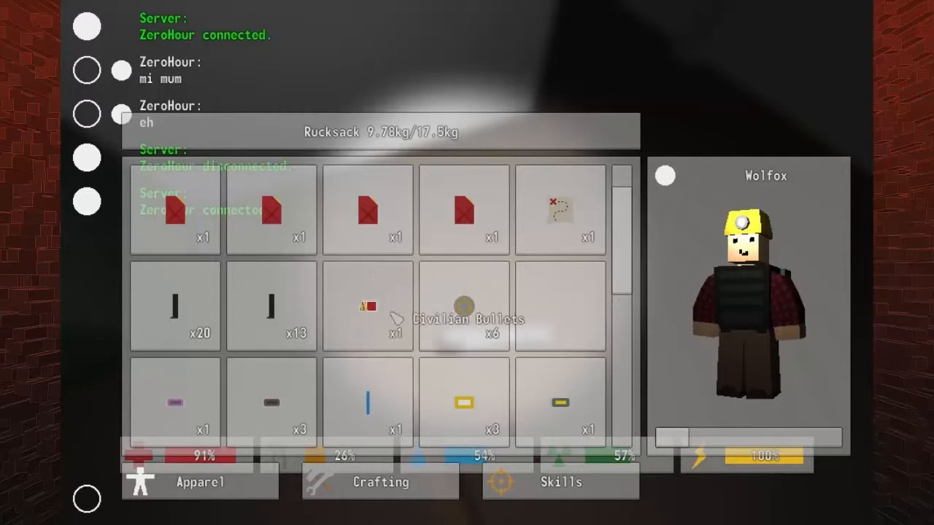
mouse_move(616, 251)
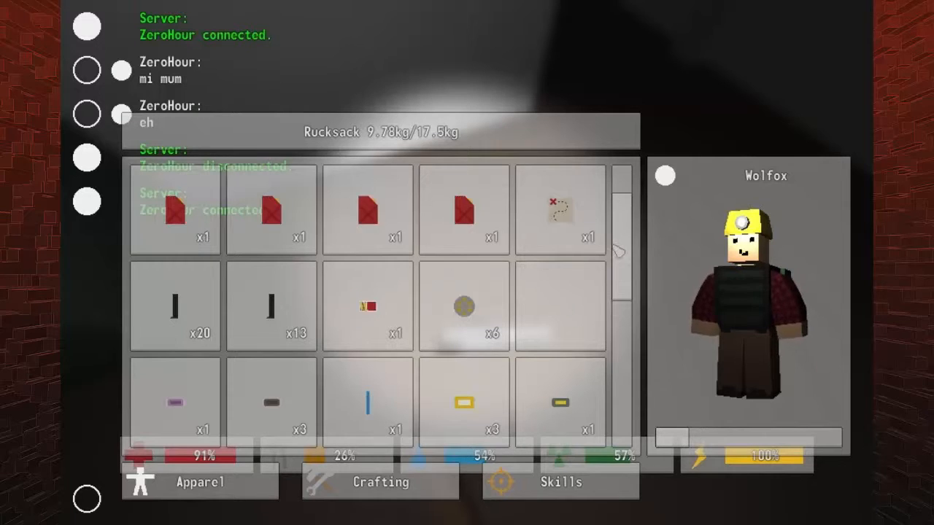
scroll(down, 3)
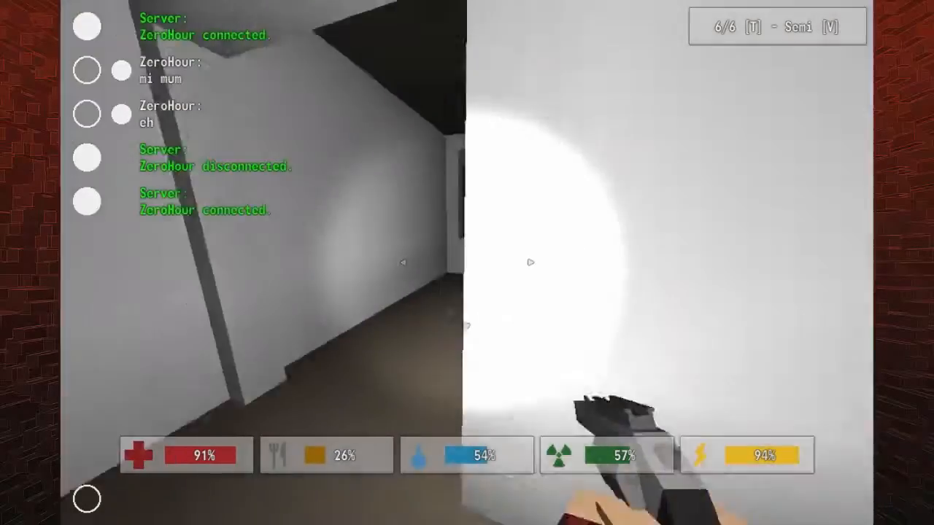
- Switch to the yellow-handled melee tool and enter the kitchen
key(Tab)
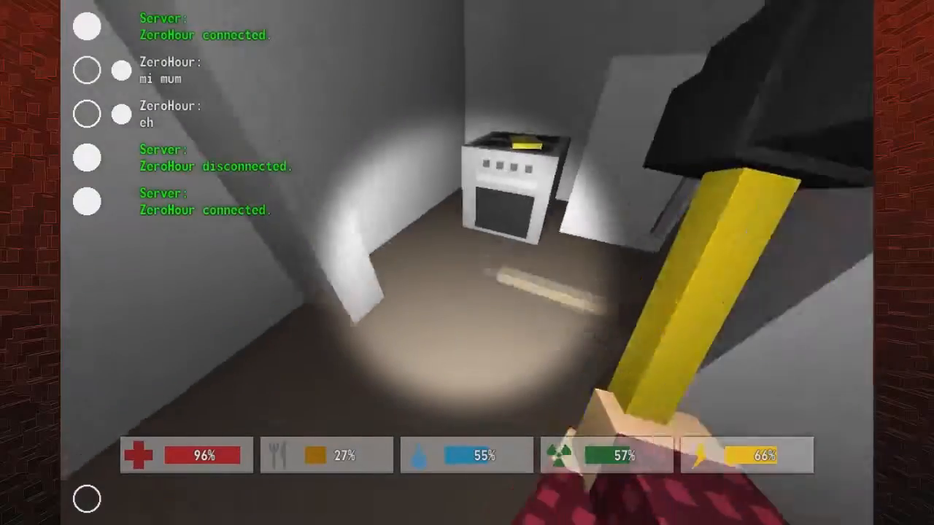
- Switch back to the pistol and shoot the chef zombie twice
key(tab)
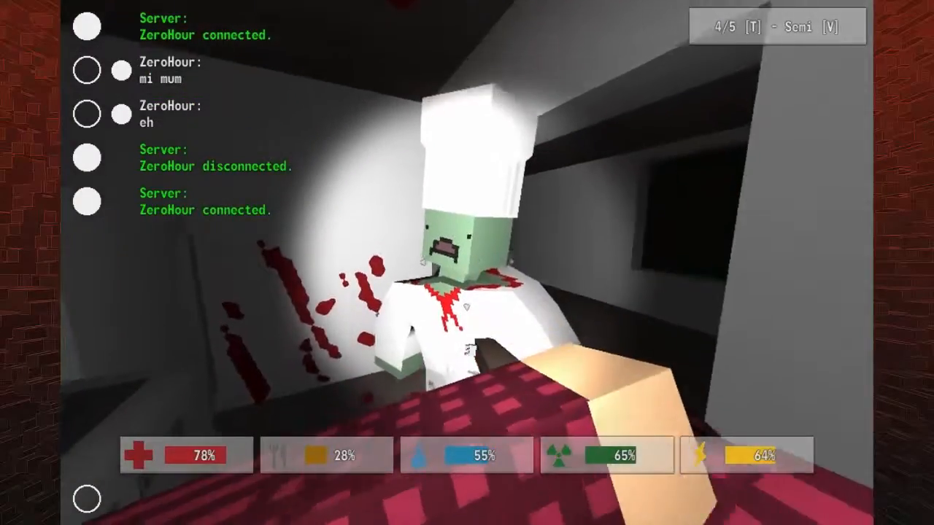
click(467, 263)
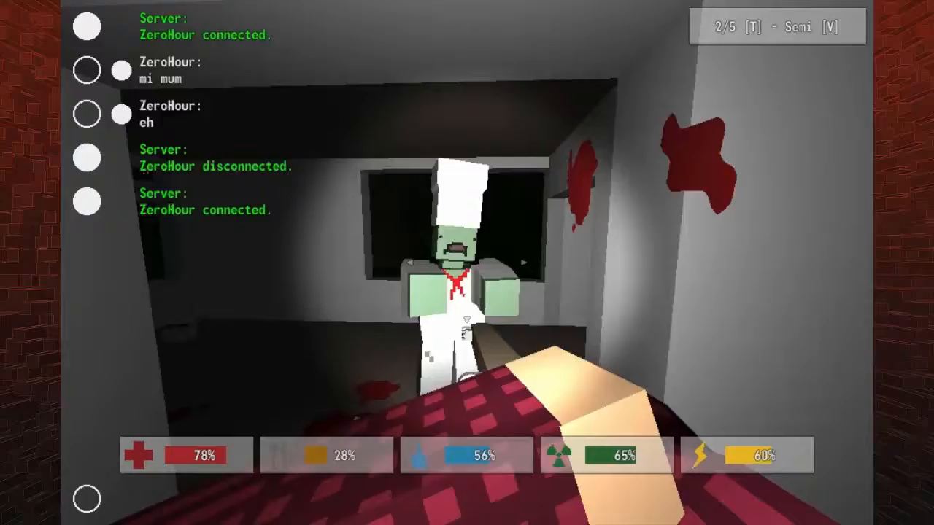
click(467, 263)
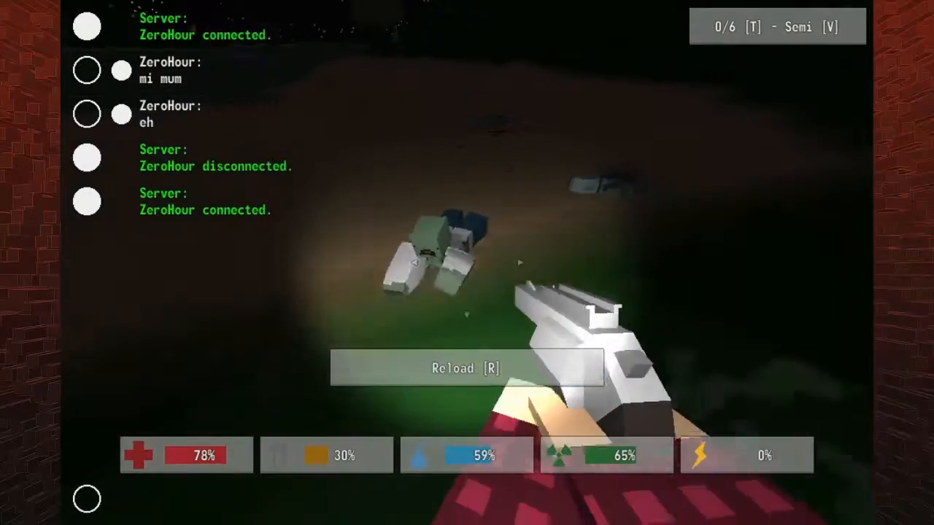
- Reload the pistol, then review the rucksack on the beach at 11.48 of 17.5 kg
key(r)
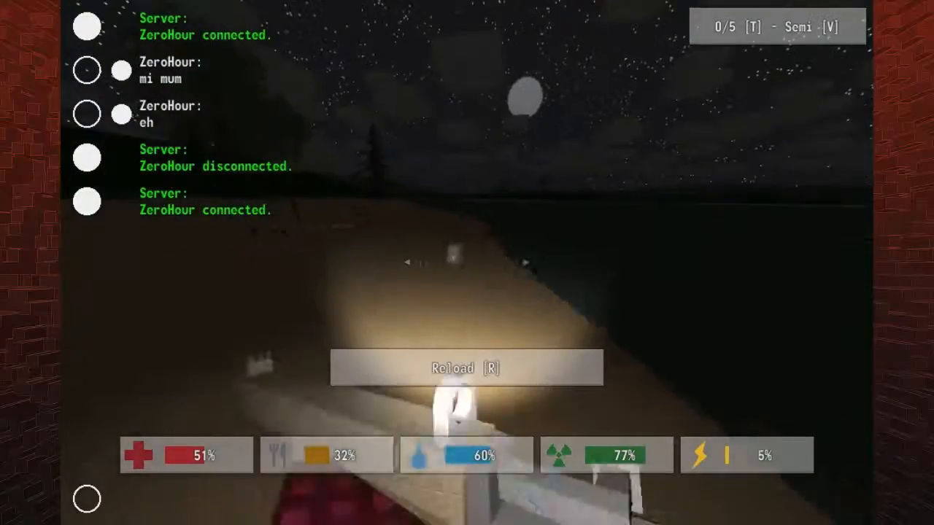
key(tab)
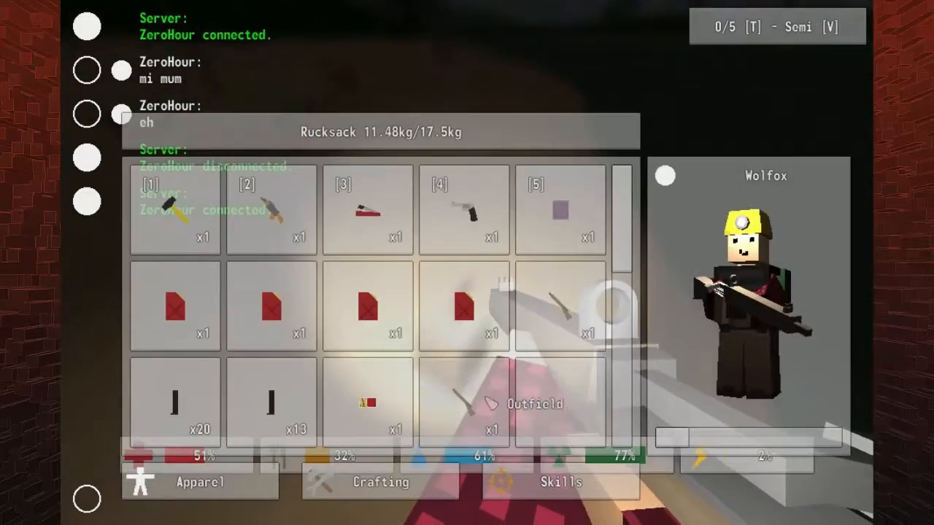